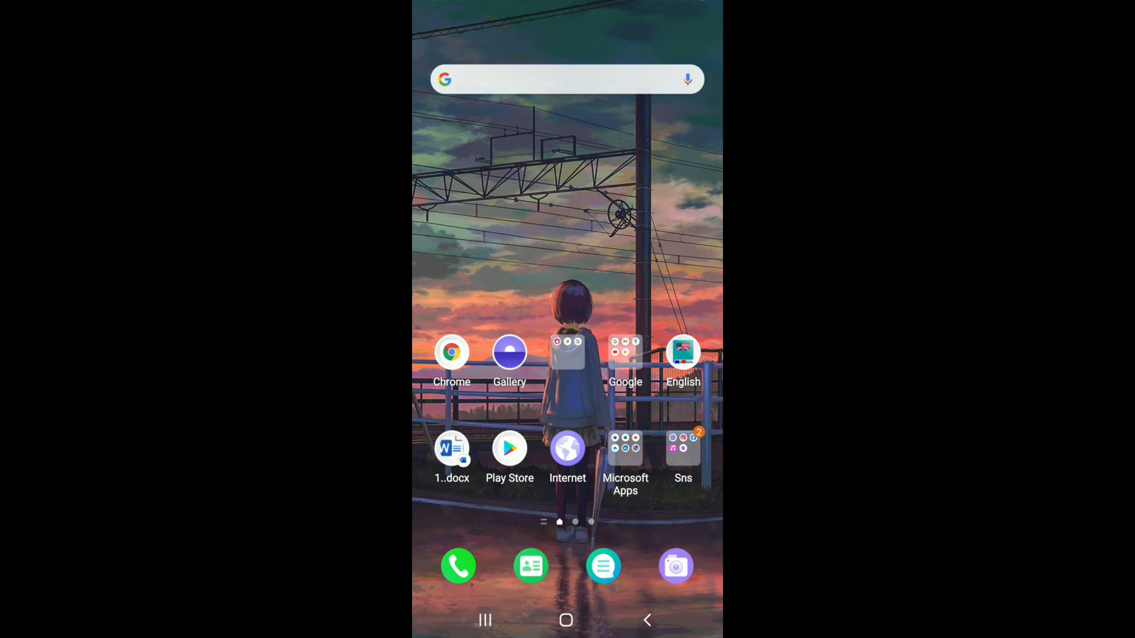
# Swipe to the app drawer page showing Discord alongside WhatsApp, Skype, Twitter and Telegram.
pyautogui.hscroll(-3)
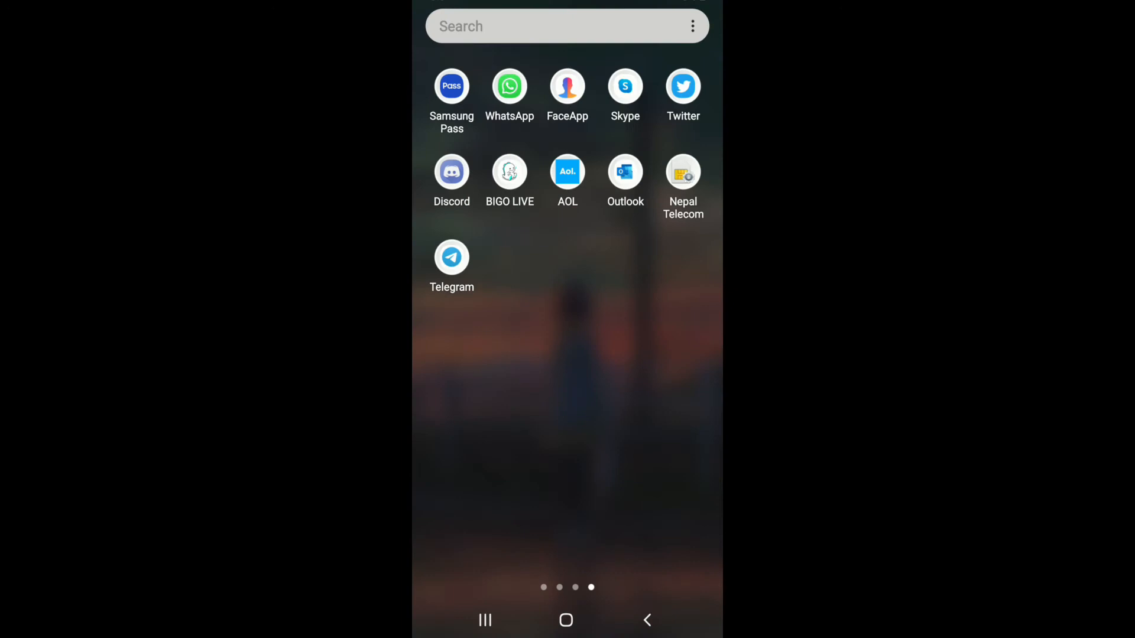
# Launch Discord and bring up the General voice channel panel on rupadulal's server.
pyautogui.click(450, 171)
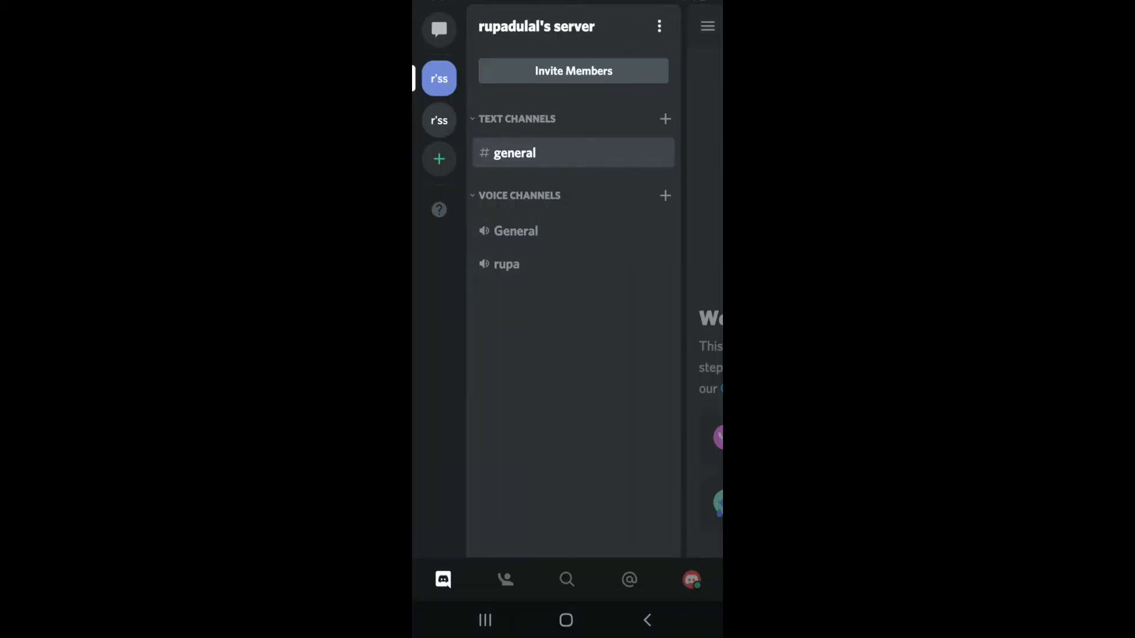
pyautogui.click(516, 230)
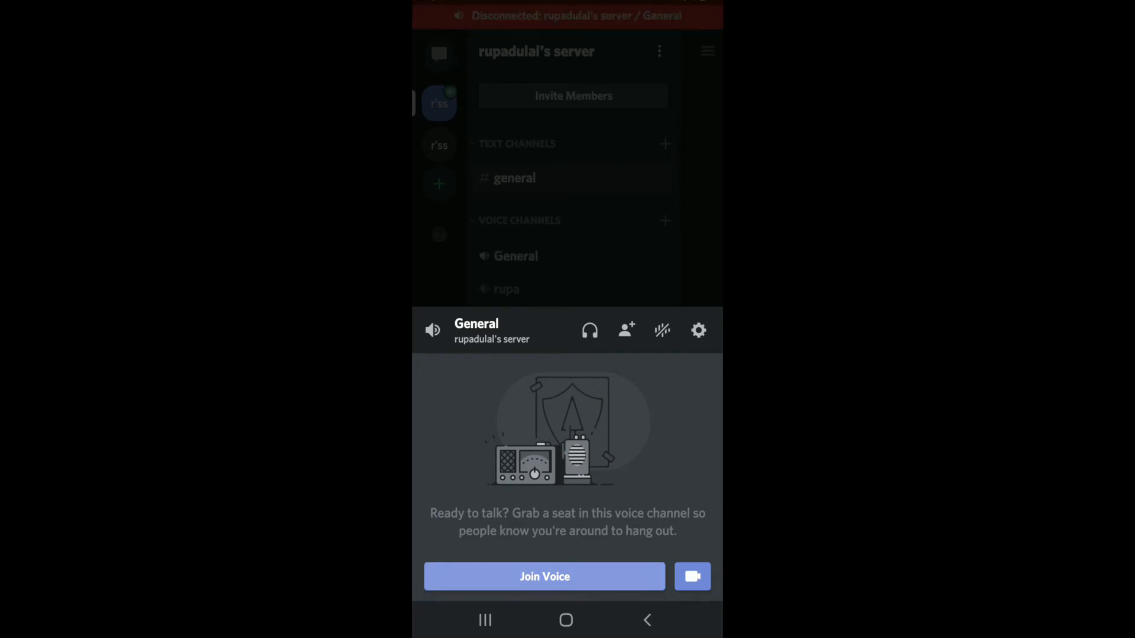
# Join the General voice channel and bring up the shareable server invite link.
pyautogui.click(543, 577)
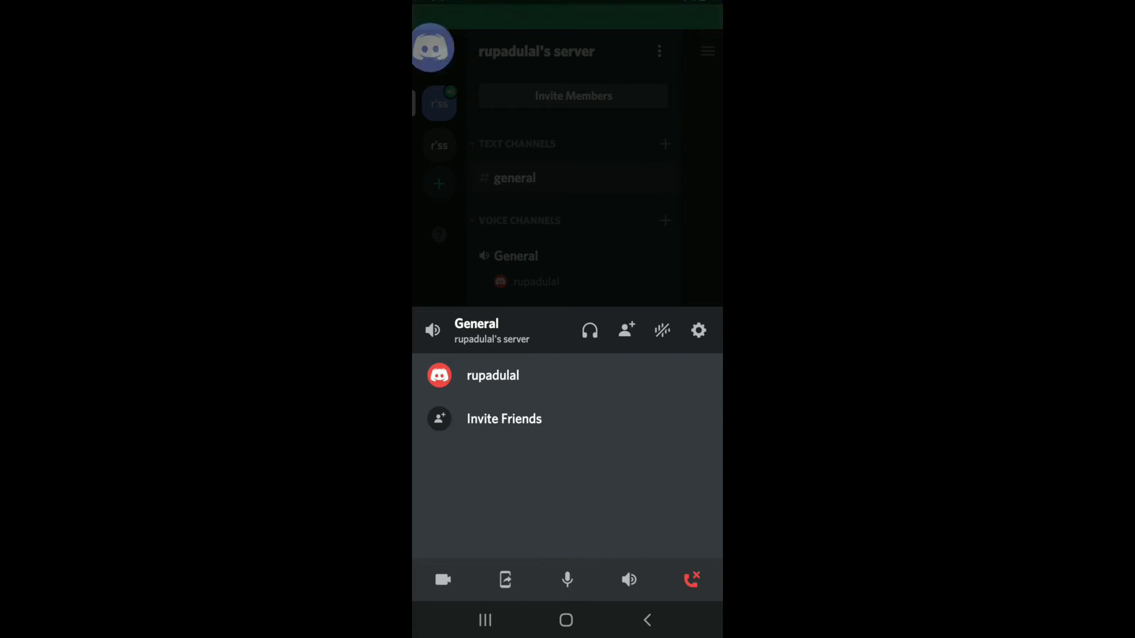
pyautogui.click(504, 418)
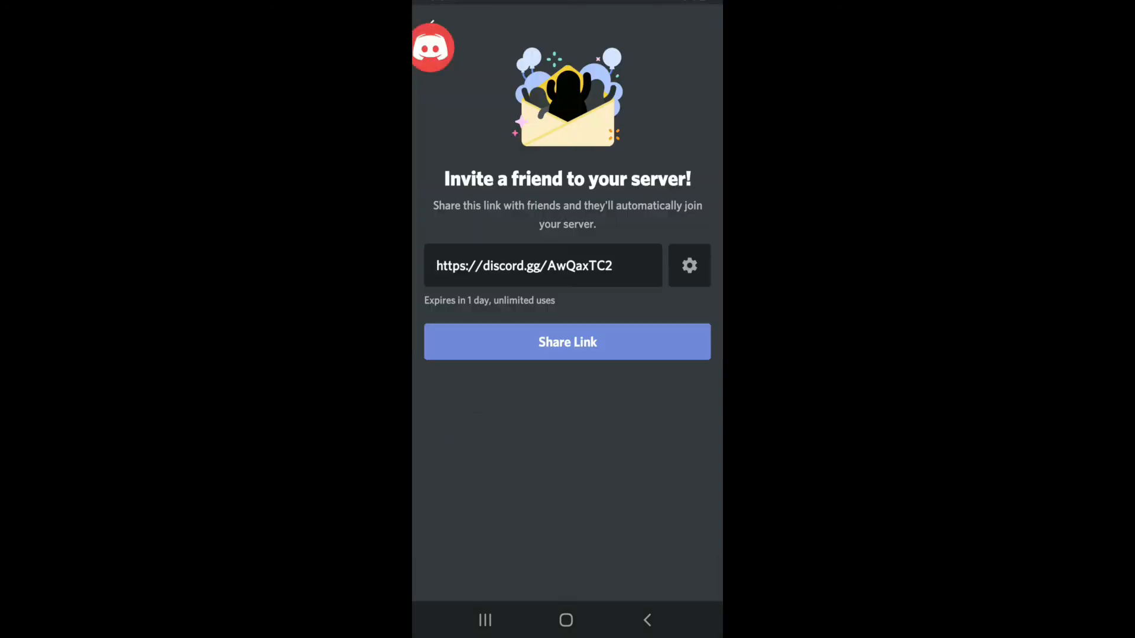
# Dismiss the invite screen, returning to the connected General voice channel panel.
pyautogui.click(567, 341)
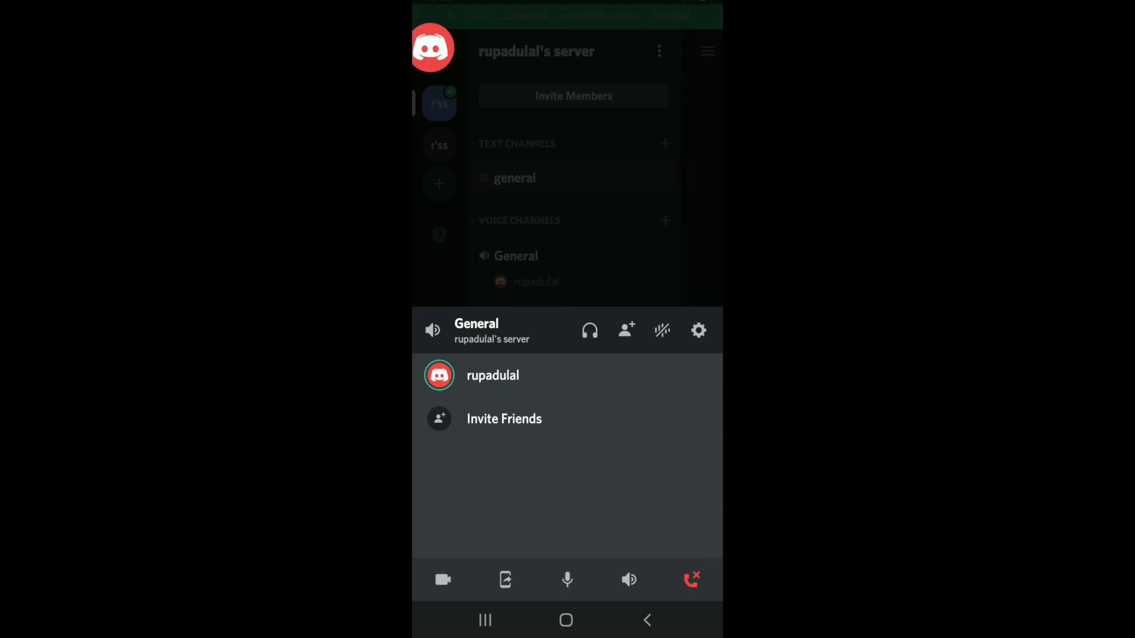
# Start screen sharing in the call and allow Discord to capture the phone's screen.
pyautogui.click(505, 579)
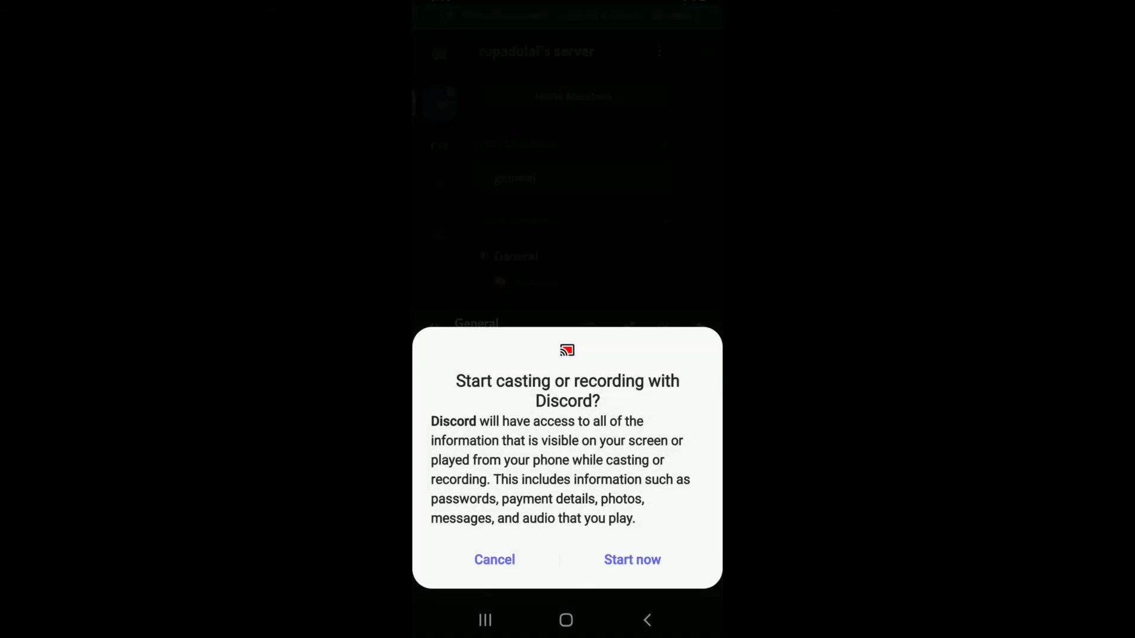
pyautogui.click(632, 559)
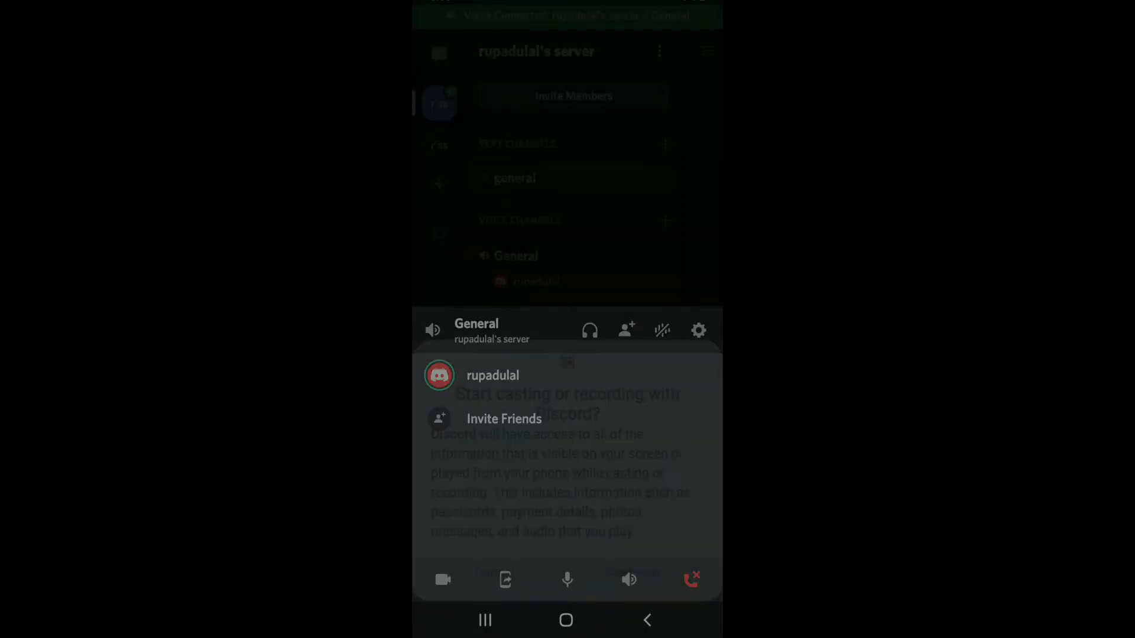